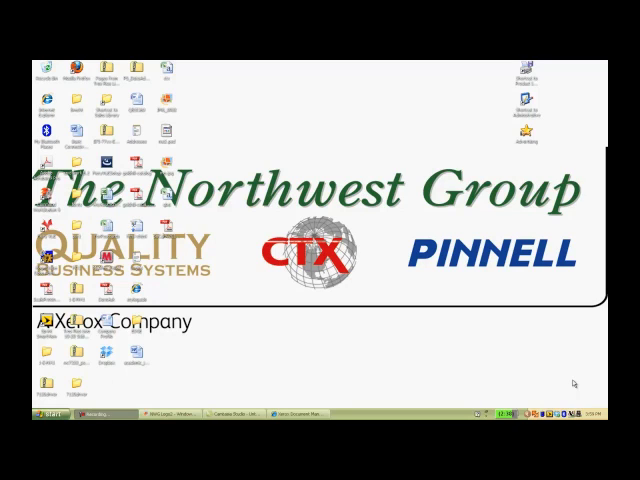
mouse_move(160, 400)
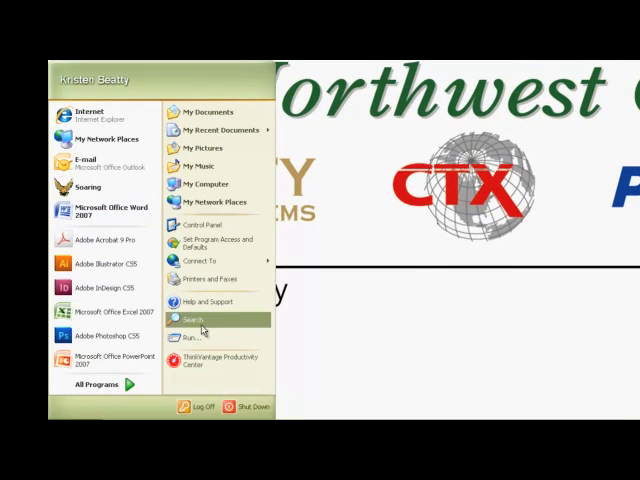
mouse_move(200, 280)
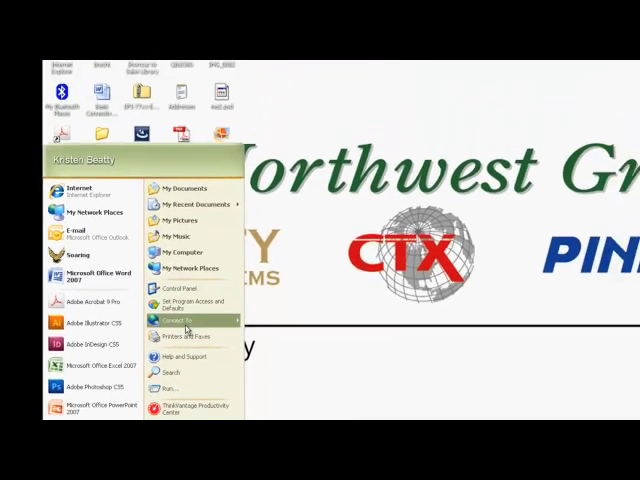
Step: Show the Printers and Faxes folder from the Start menu
click(184, 336)
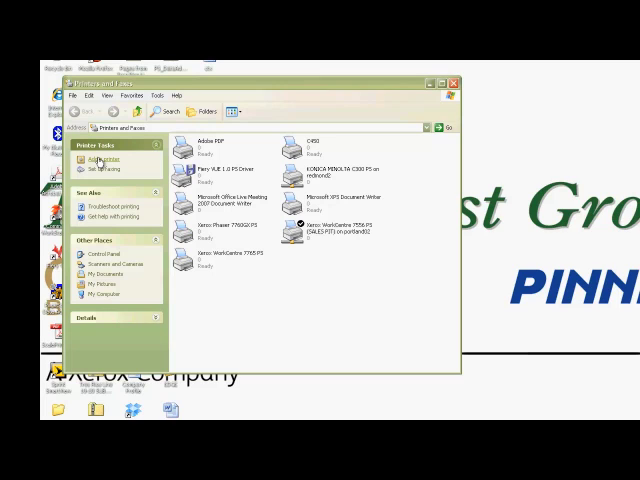
Step: Begin the Add Printer wizard for a local printer
click(104, 158)
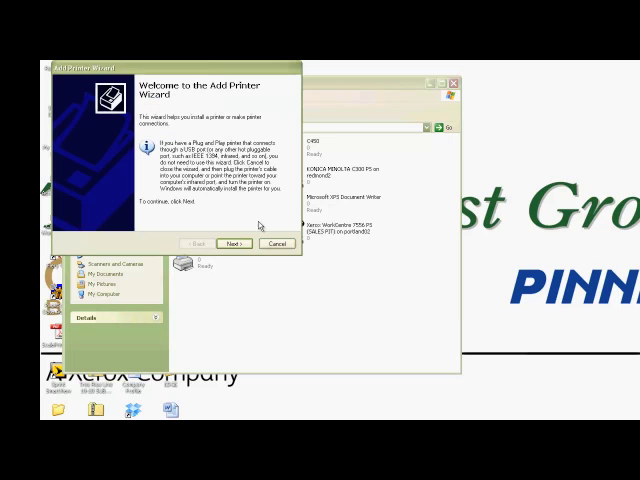
click(224, 244)
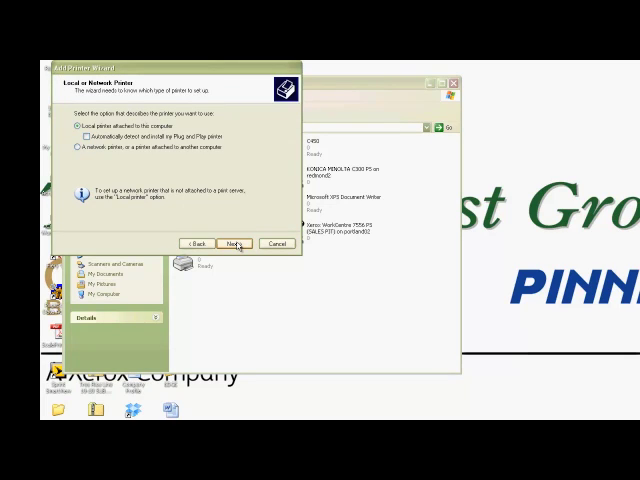
click(234, 244)
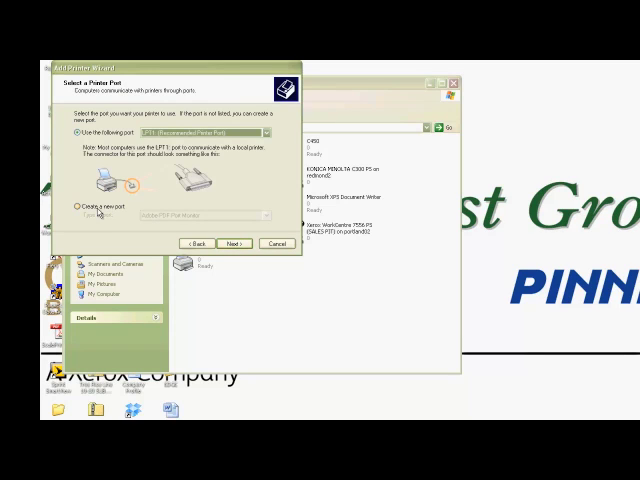
Step: Choose to create a new Standard TCP/IP Port for the printer
click(80, 204)
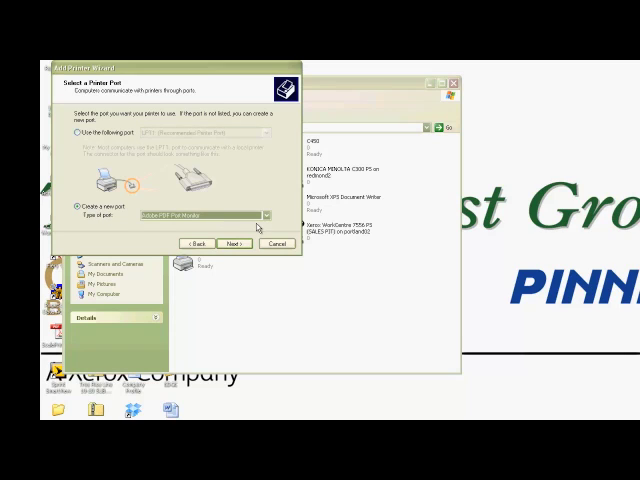
click(270, 214)
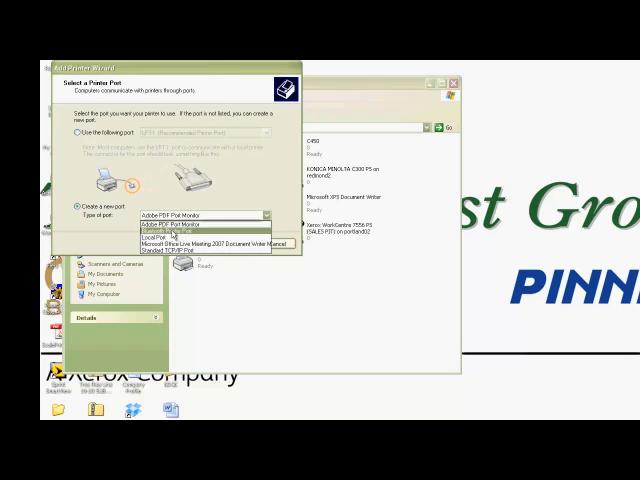
click(180, 242)
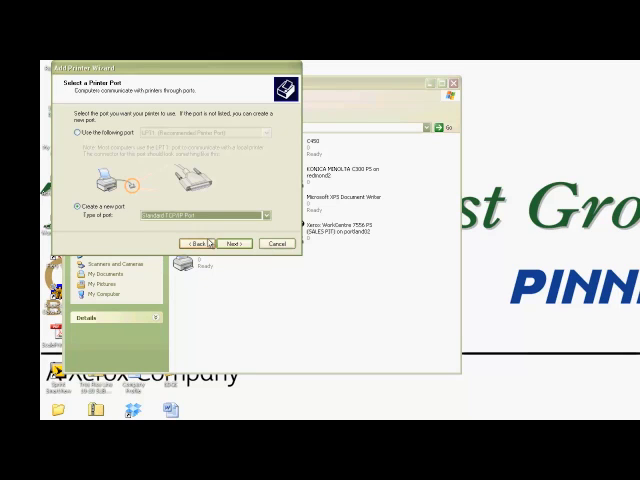
click(222, 244)
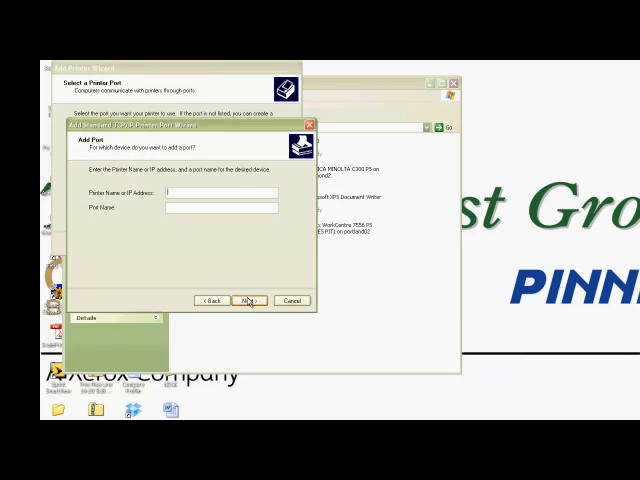
Step: Enter the printer's IP address and configure a custom port using the LPR protocol
text(10)
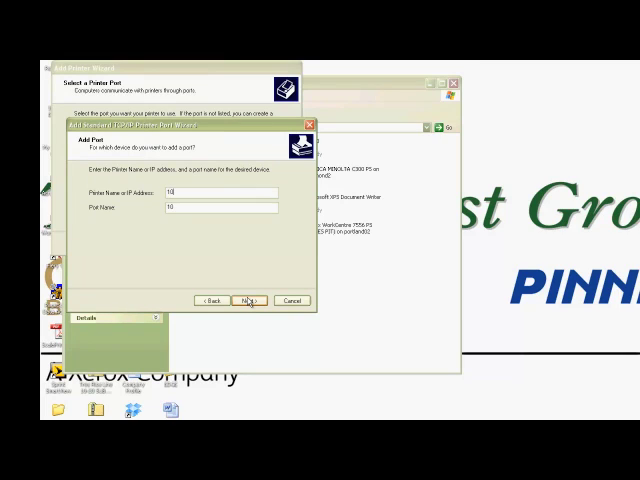
text(.6)
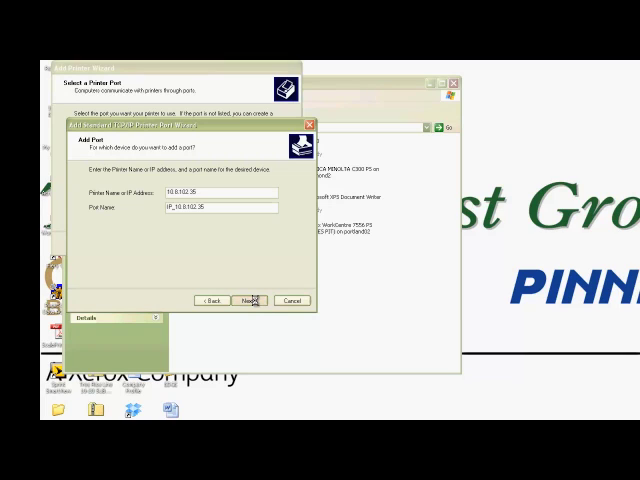
click(252, 300)
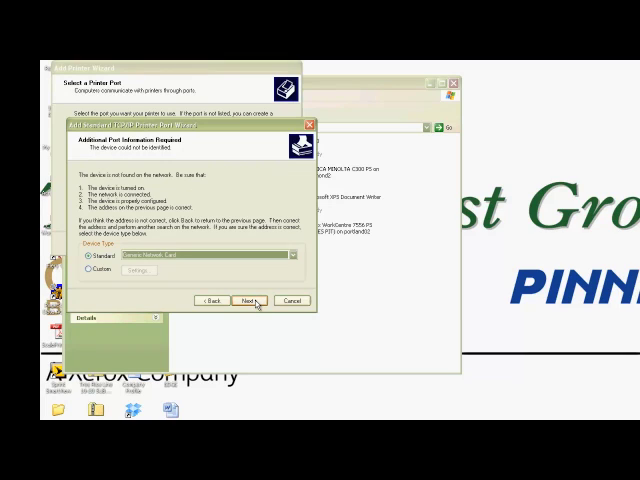
click(88, 270)
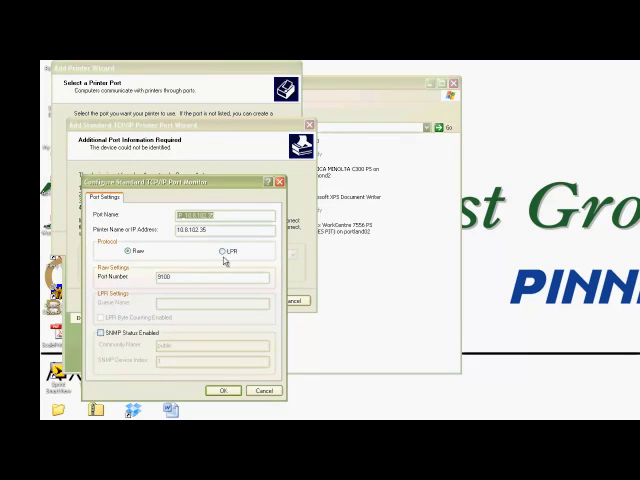
click(216, 250)
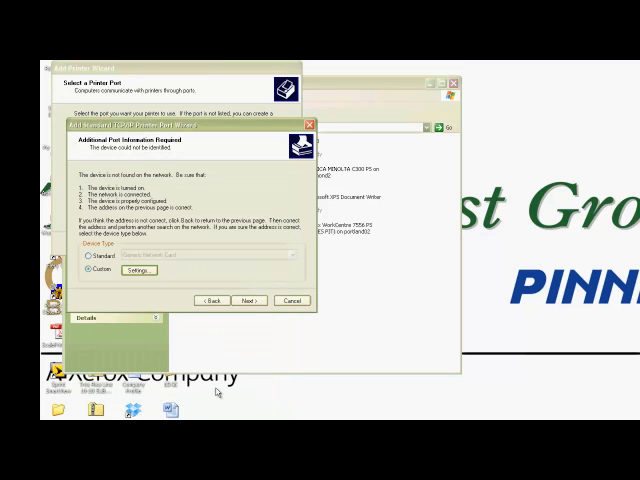
click(252, 300)
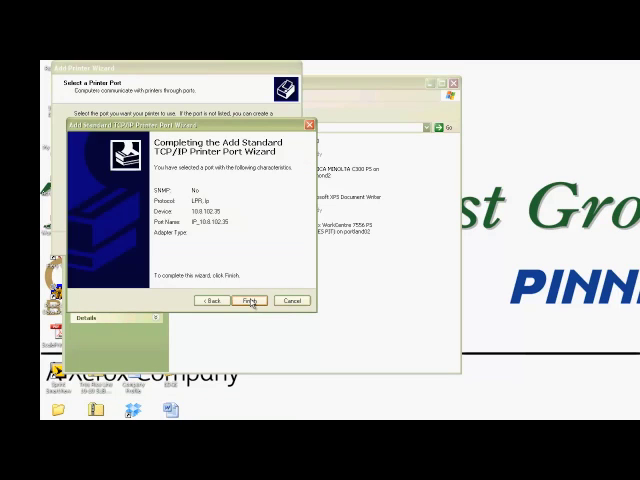
Step: Finish the port, load the Xerox driver .inf from disk and accept the listed printer model
click(252, 300)
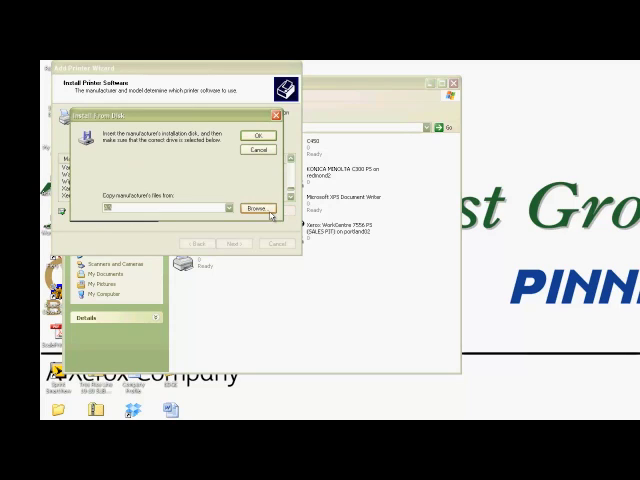
click(256, 208)
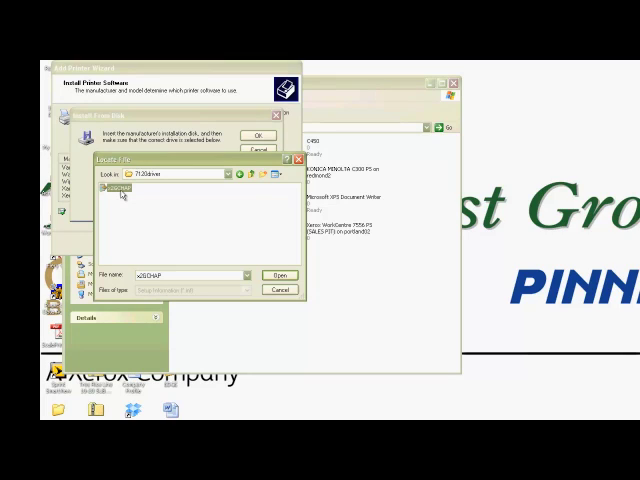
click(280, 274)
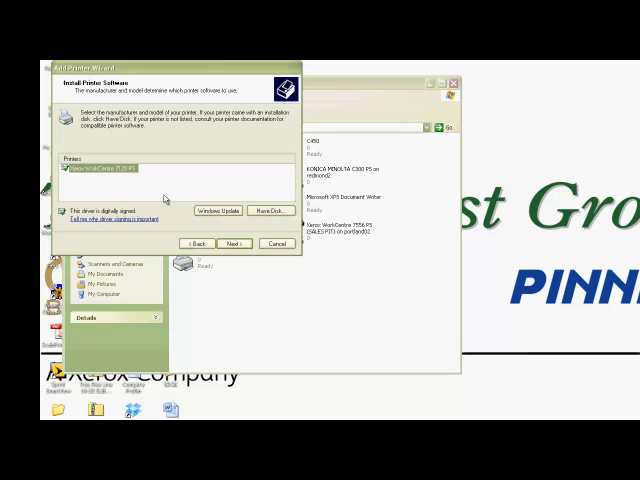
click(230, 244)
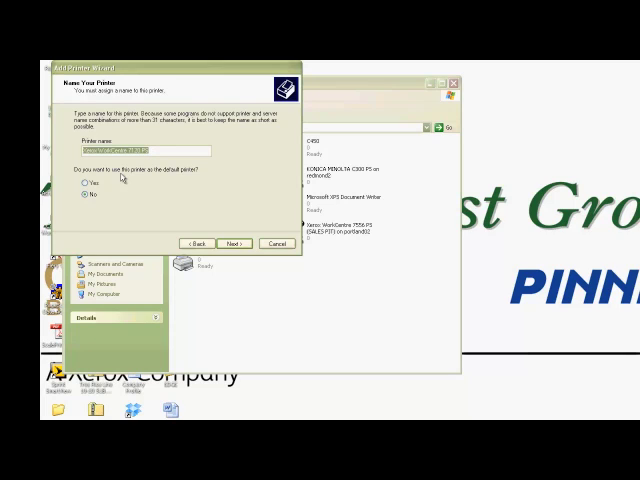
mouse_move(216, 228)
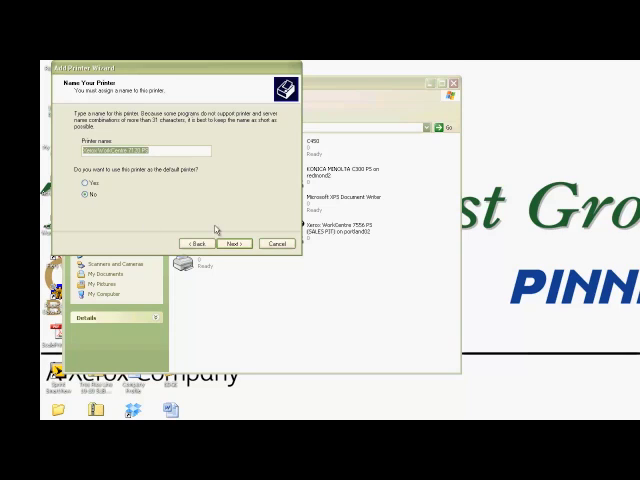
Step: Keep the default printer name and leave the WorkCentre 7120 PS unshared
click(232, 244)
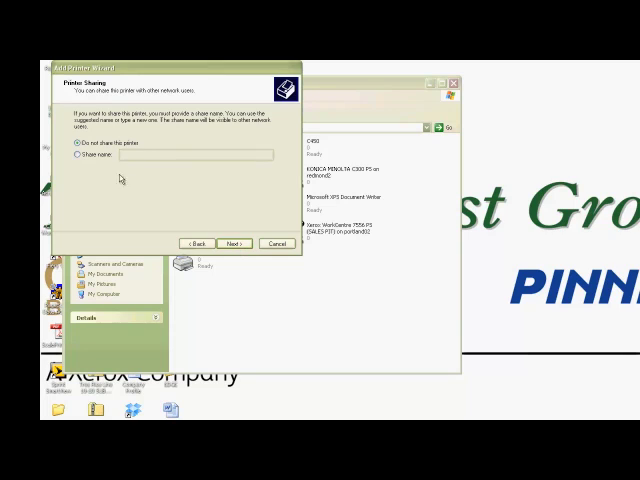
click(76, 156)
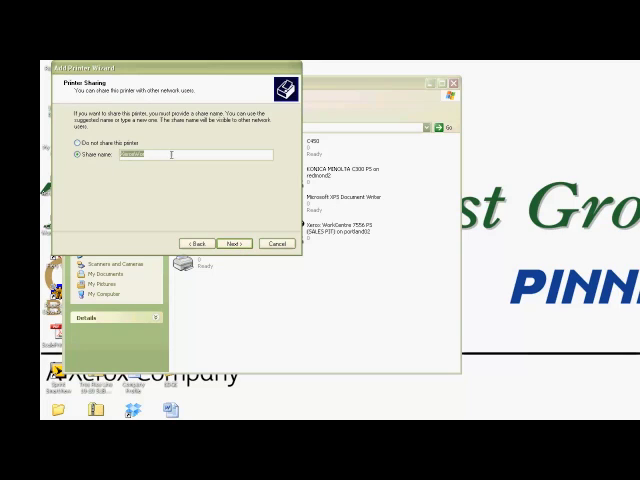
click(80, 152)
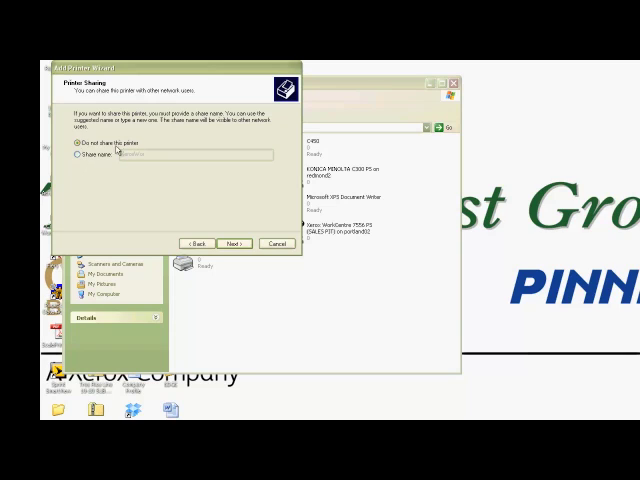
click(232, 244)
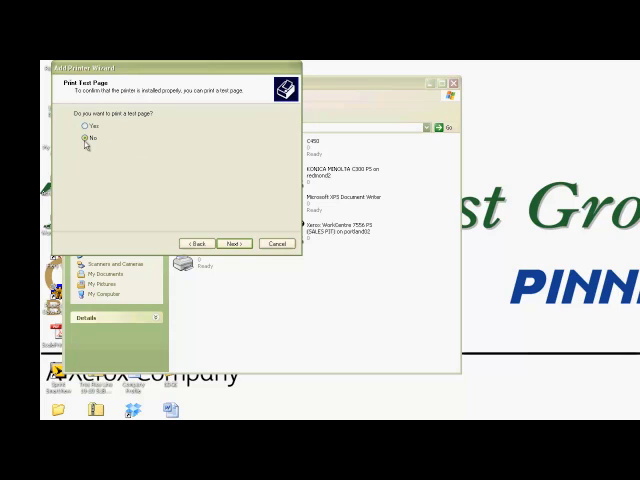
Step: Decline the test page and complete the Add Printer wizard
click(82, 140)
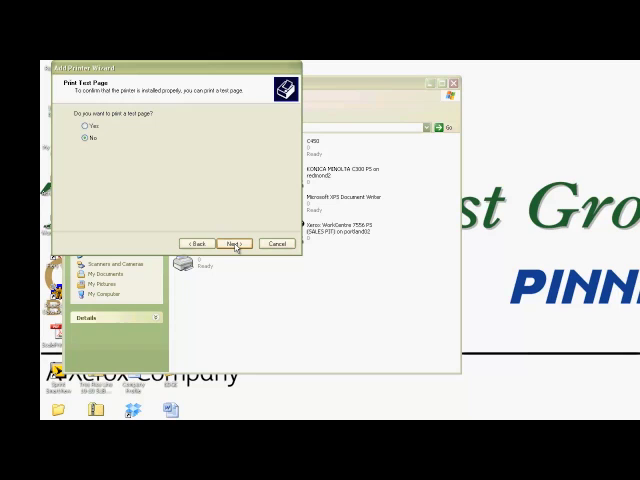
click(232, 242)
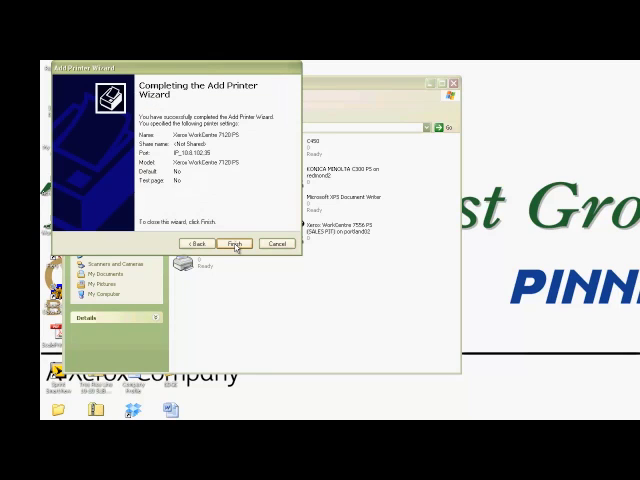
click(232, 244)
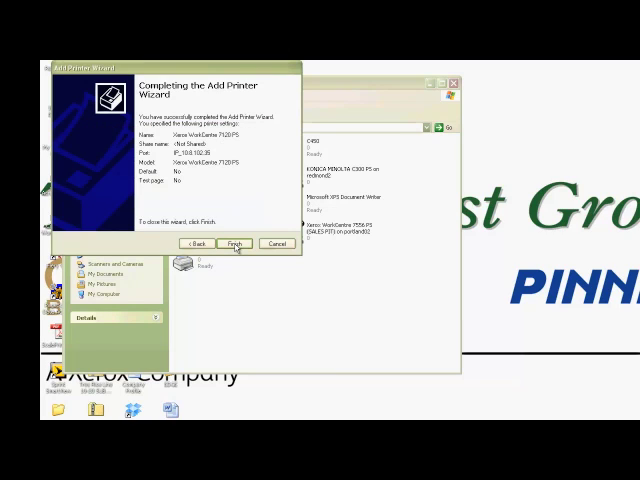
click(232, 244)
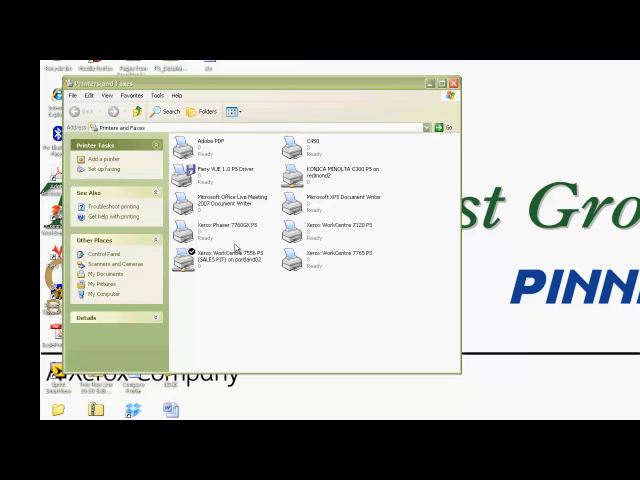
mouse_move(384, 286)
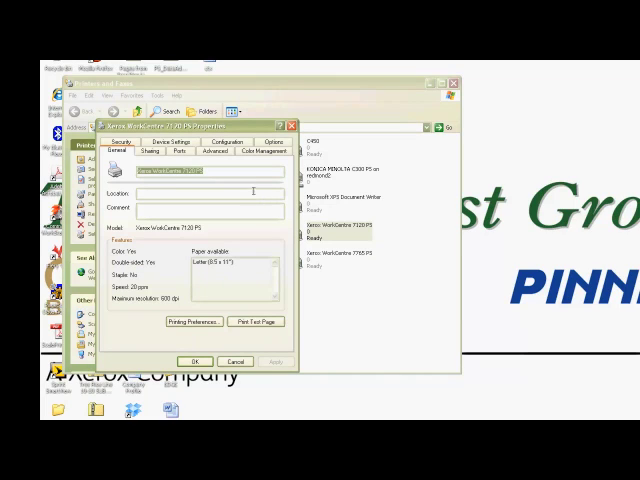
mouse_move(164, 268)
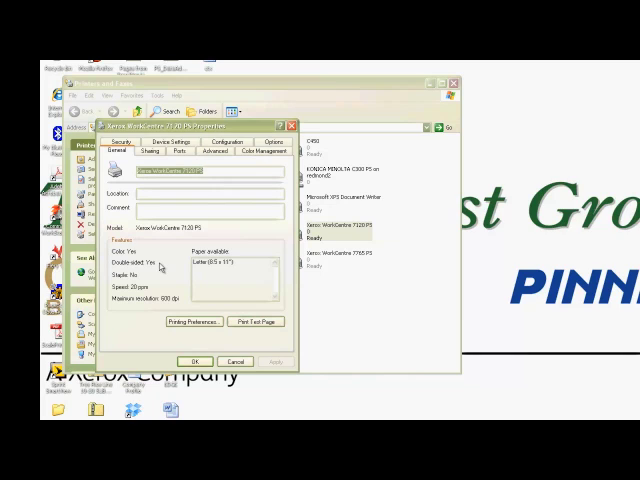
Step: Set the paper trays and finisher under Installable Options on the Configuration tab and confirm
click(216, 152)
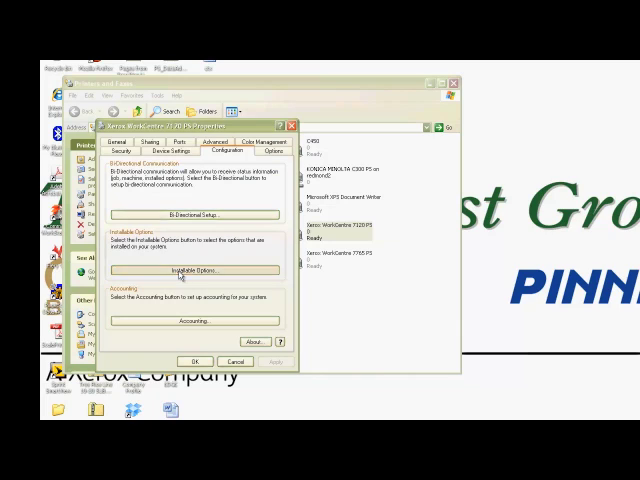
click(188, 272)
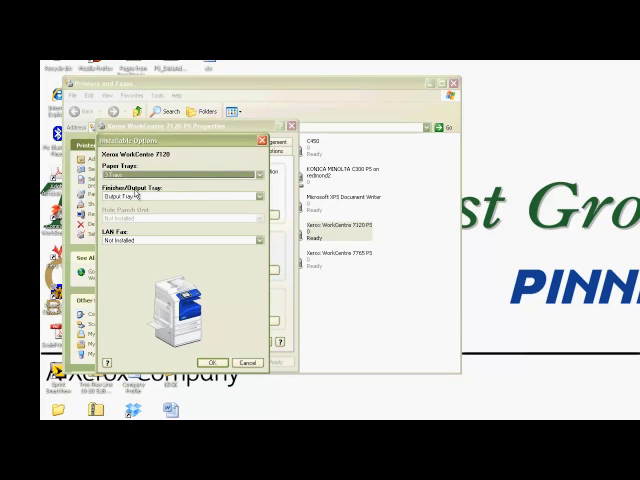
click(248, 196)
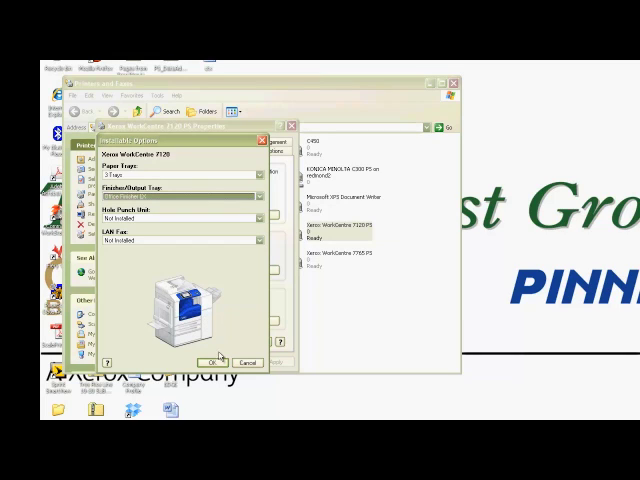
click(208, 360)
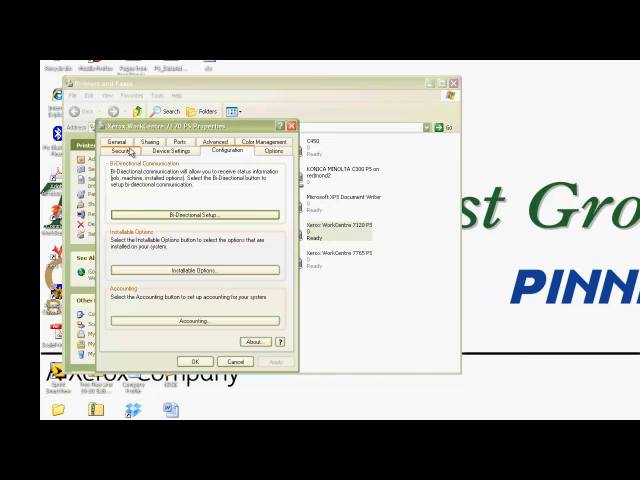
click(128, 140)
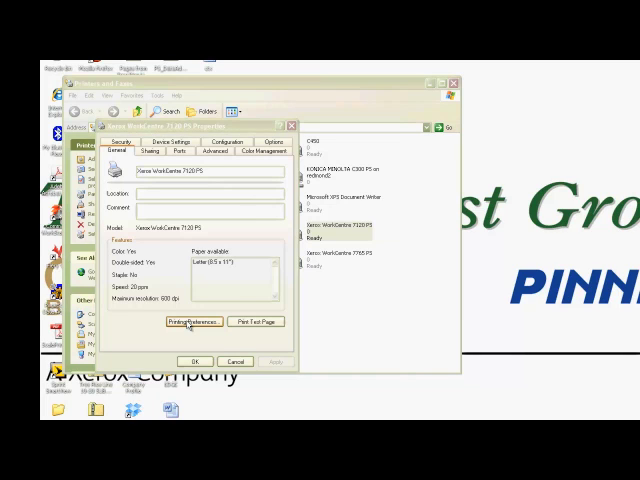
Step: Select Black and White under Color Options in the printer's printing preferences
click(192, 320)
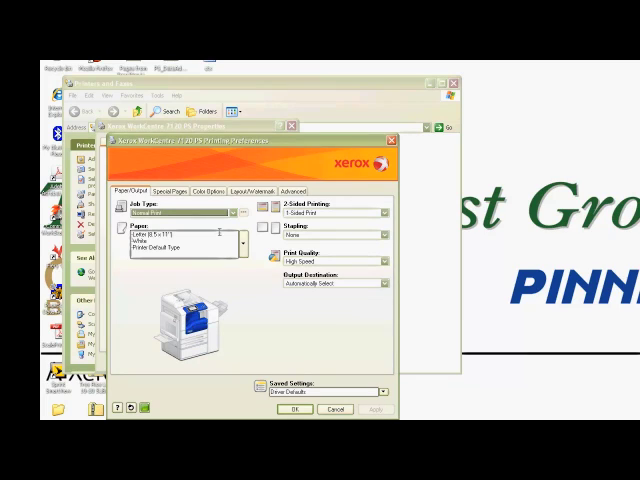
click(198, 190)
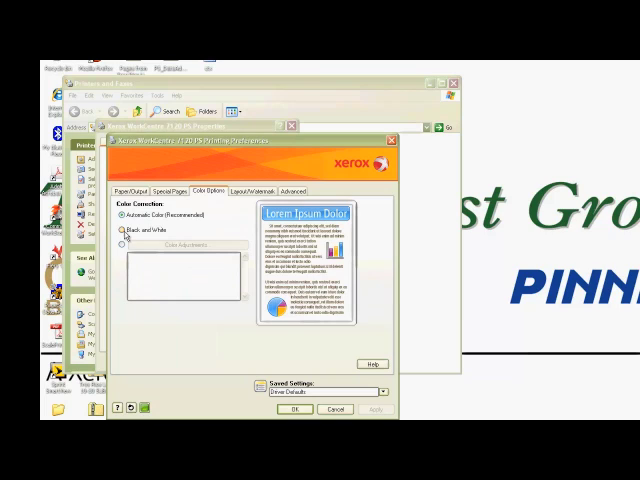
click(128, 232)
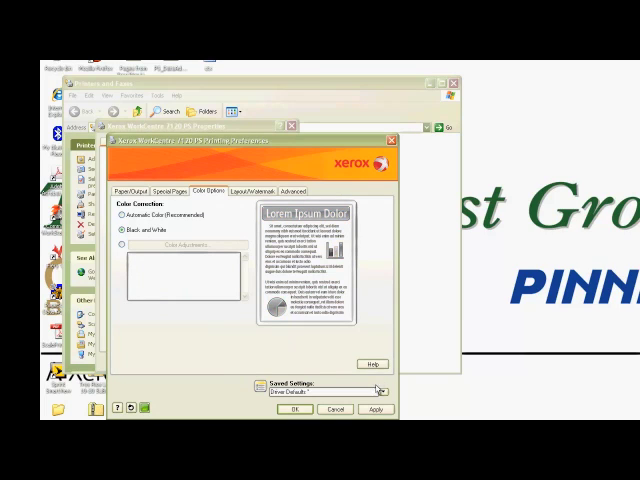